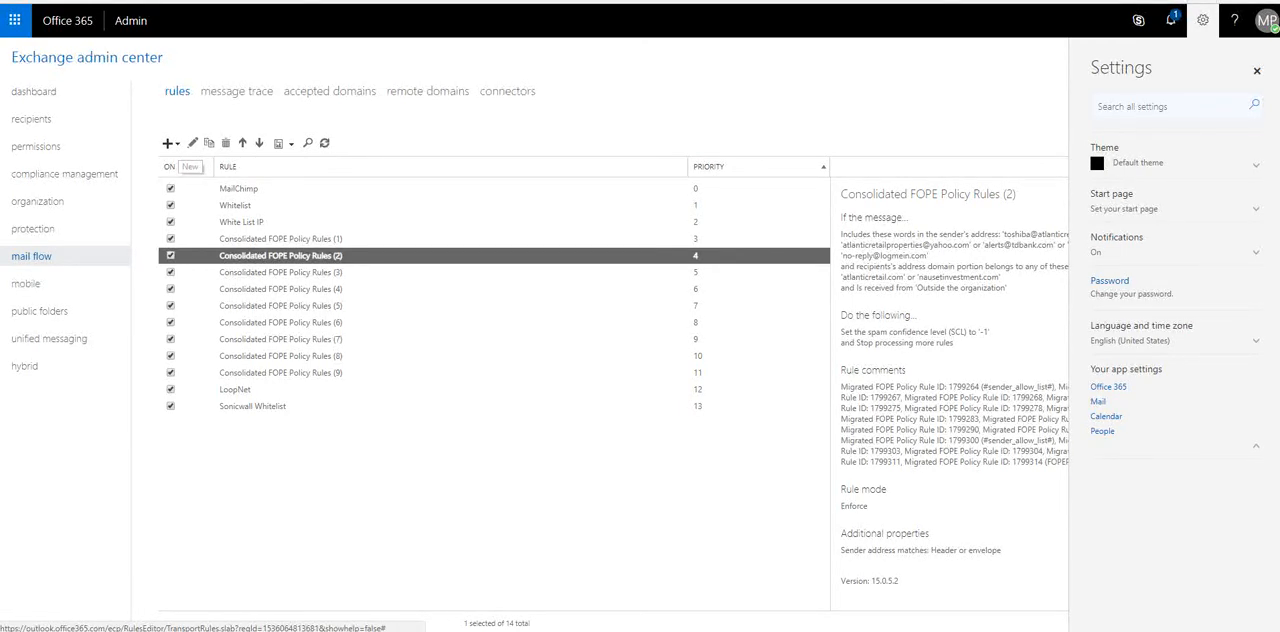
Begin a new 'Bypass spam filtering' mail flow rule from the rules list
{"action": "left_click", "coordinate": [166, 142]}
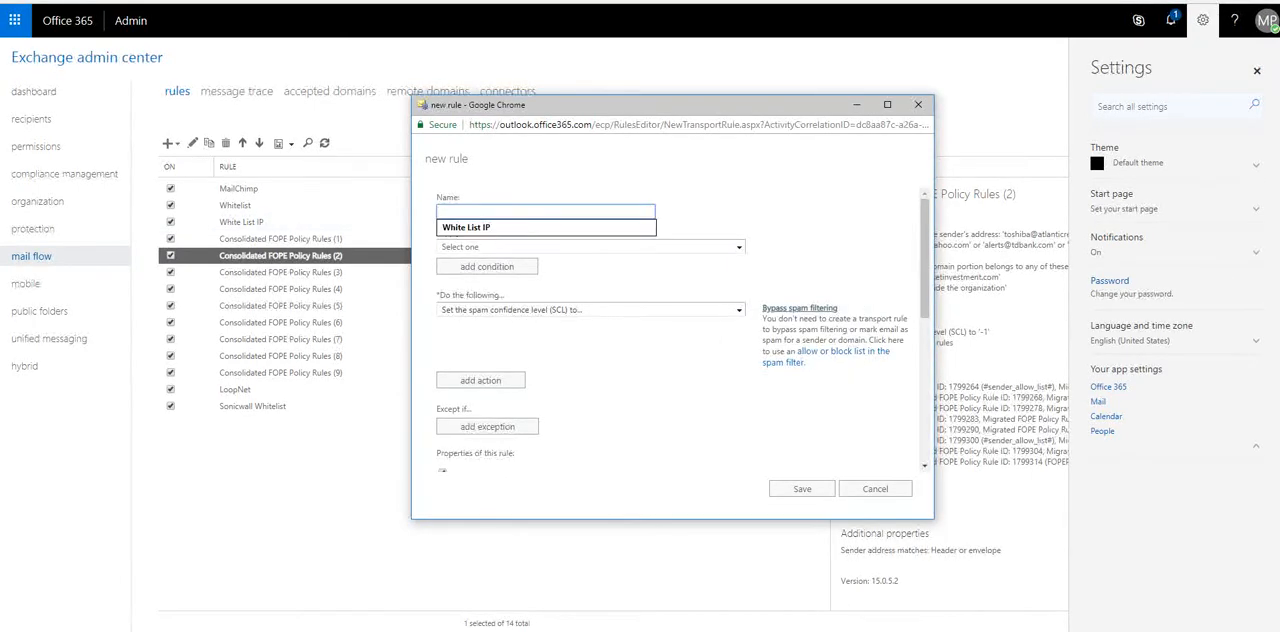
Name the rule 'white list test' and add a sender IP address range condition
{"action": "type", "text": "white list test"}
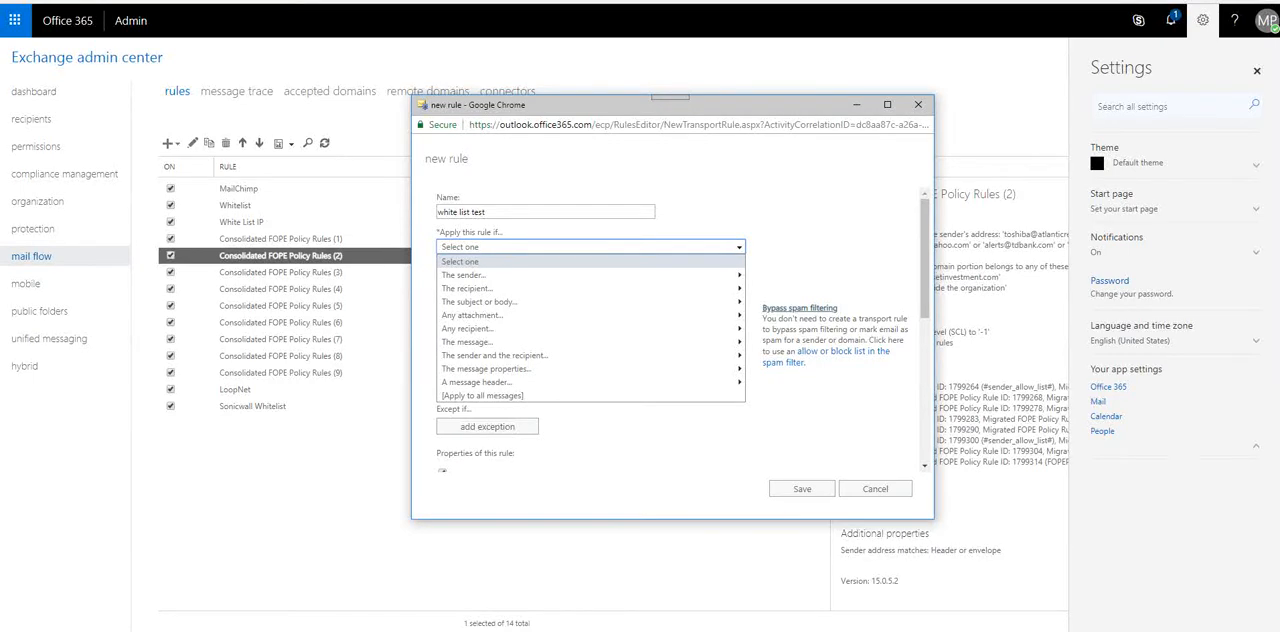
{"action": "mouse_move", "coordinate": [462, 276]}
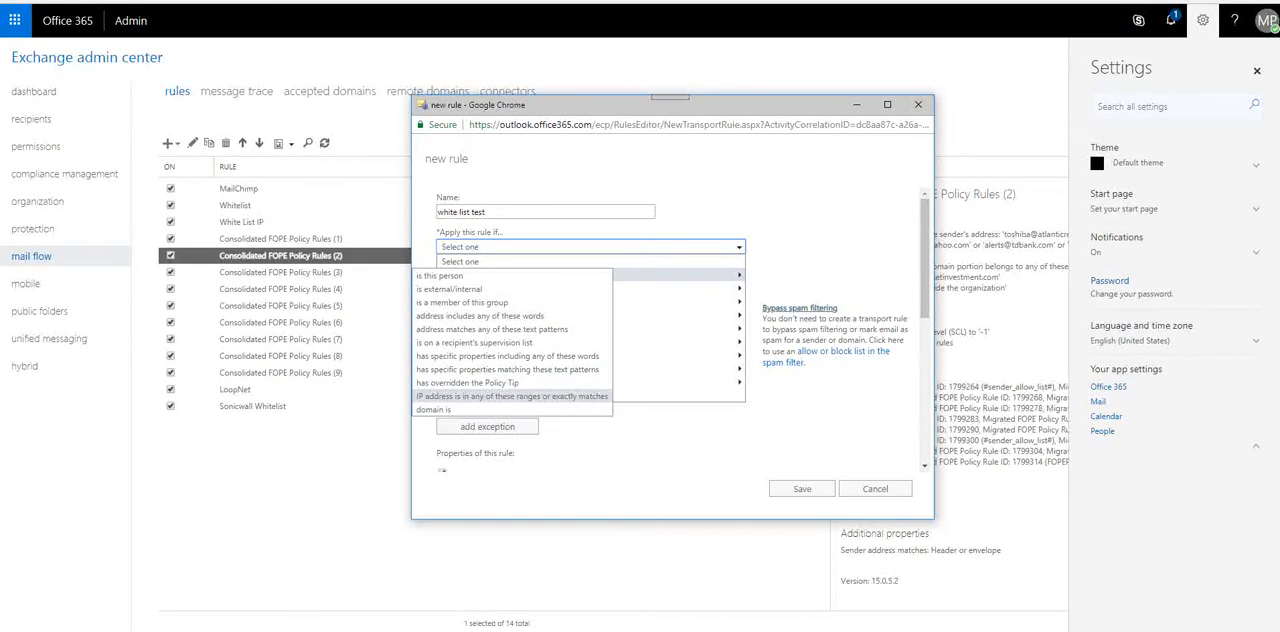
{"action": "left_click", "coordinate": [512, 396]}
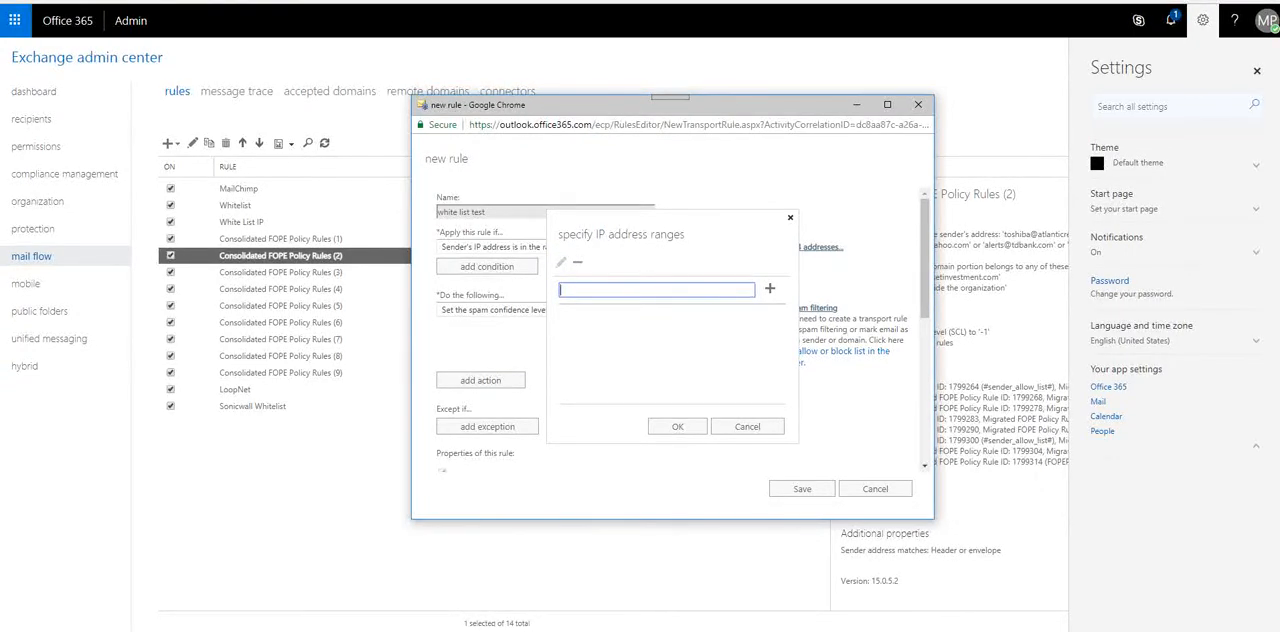
Add sender IP 40.65.104.89 to the condition's address ranges and confirm
{"action": "type", "text": "40.65.104.89"}
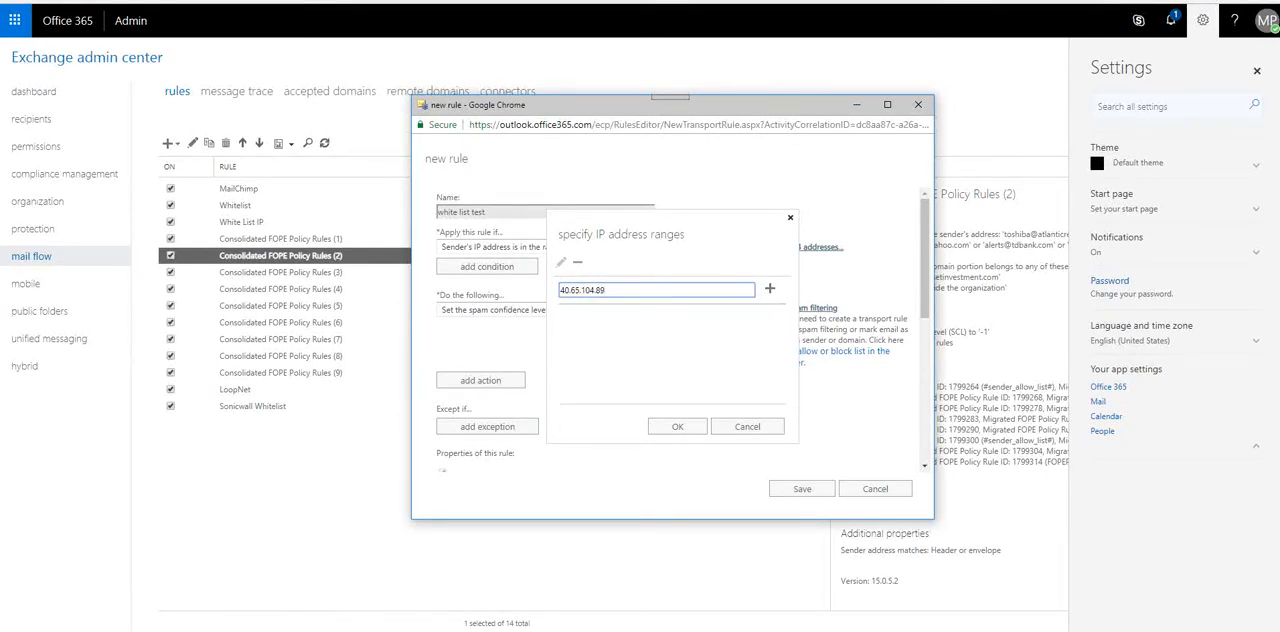
{"action": "mouse_move", "coordinate": [768, 288]}
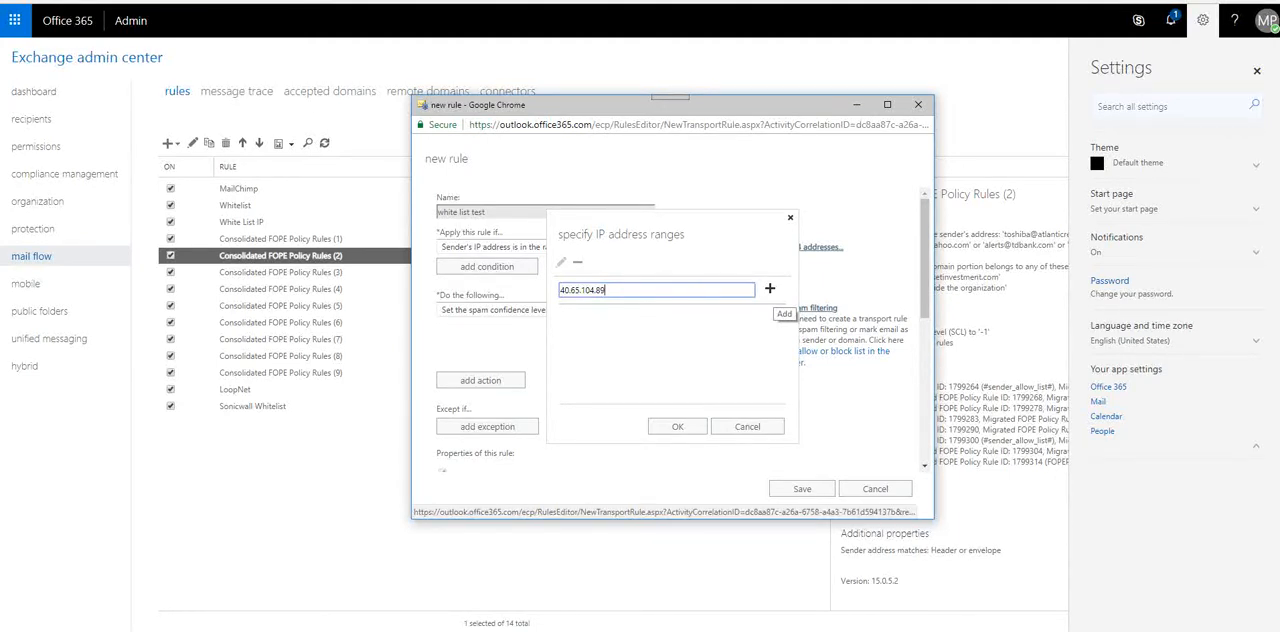
{"action": "left_click", "coordinate": [768, 288]}
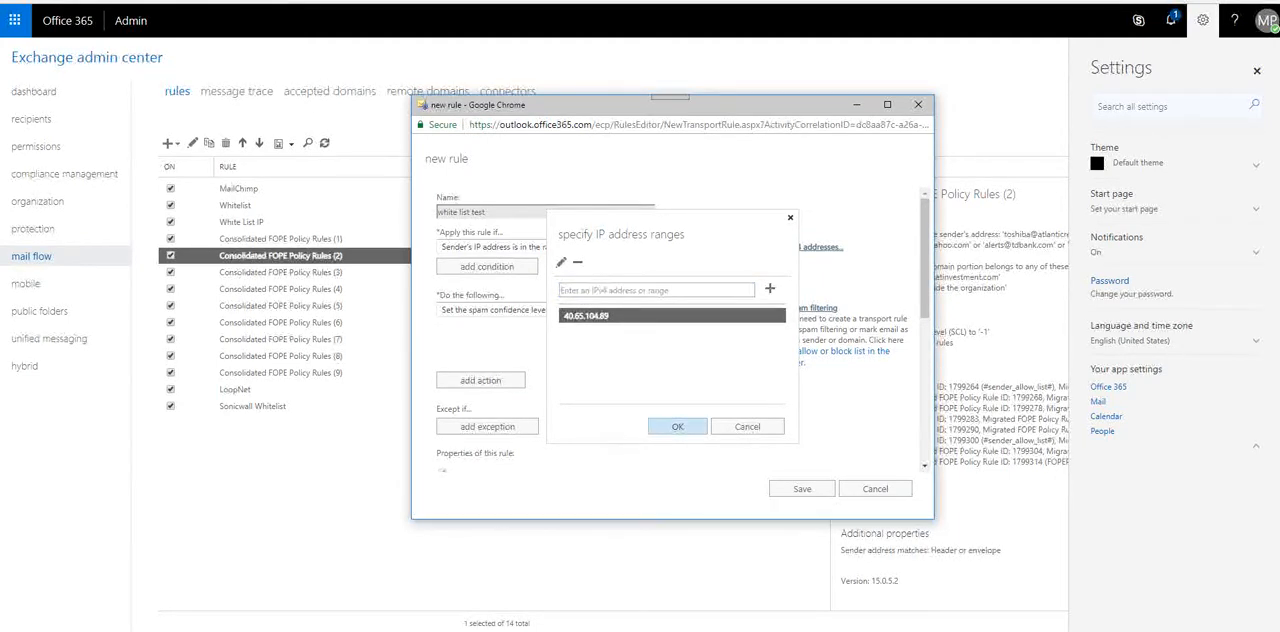
{"action": "left_click", "coordinate": [676, 426]}
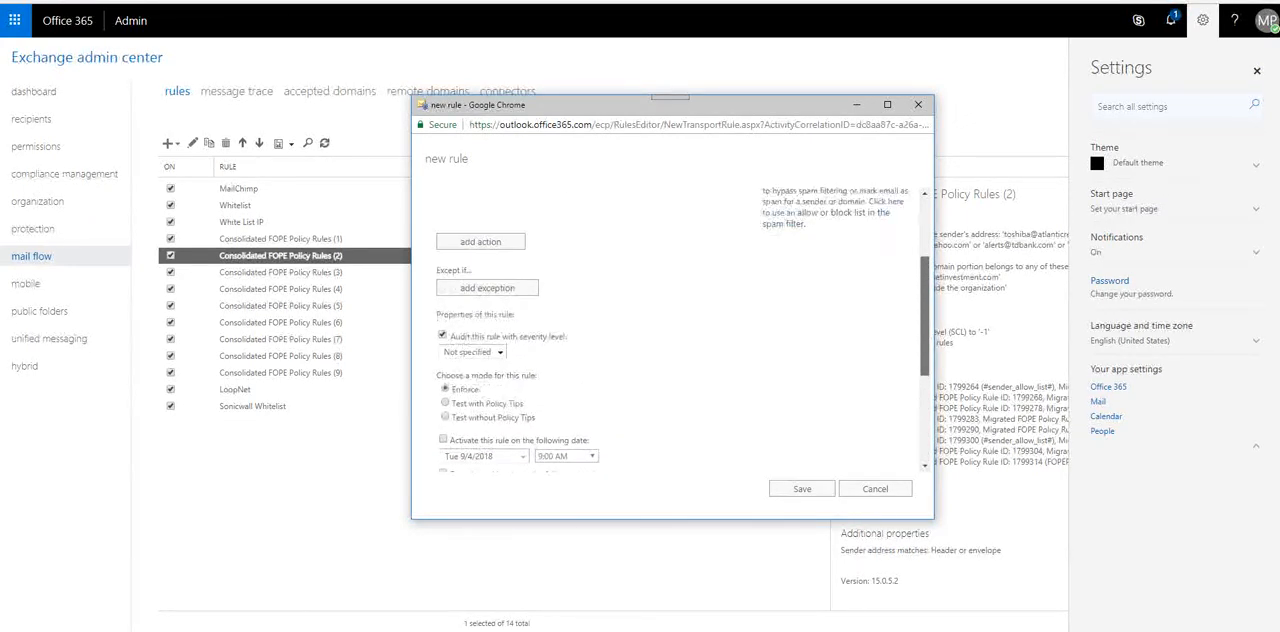
Save the new rule so 'white list test' appears in the rules list
{"action": "scroll", "scroll_direction": "down", "scroll_amount": 3}
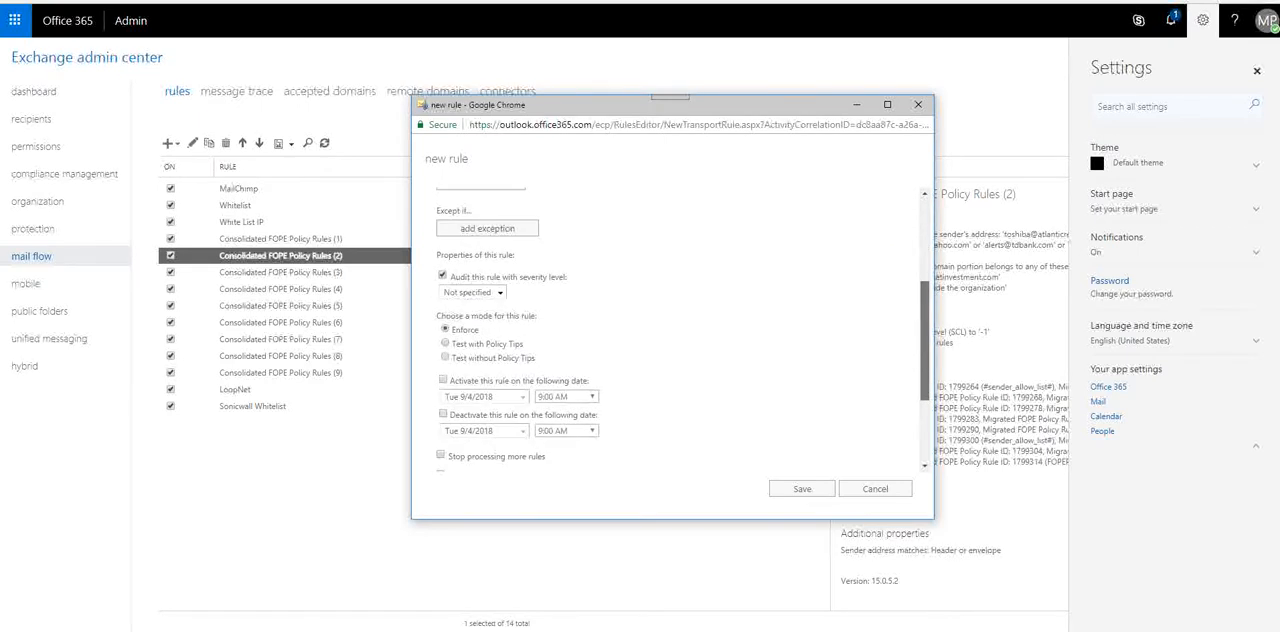
{"action": "scroll", "scroll_direction": "down", "scroll_amount": 3}
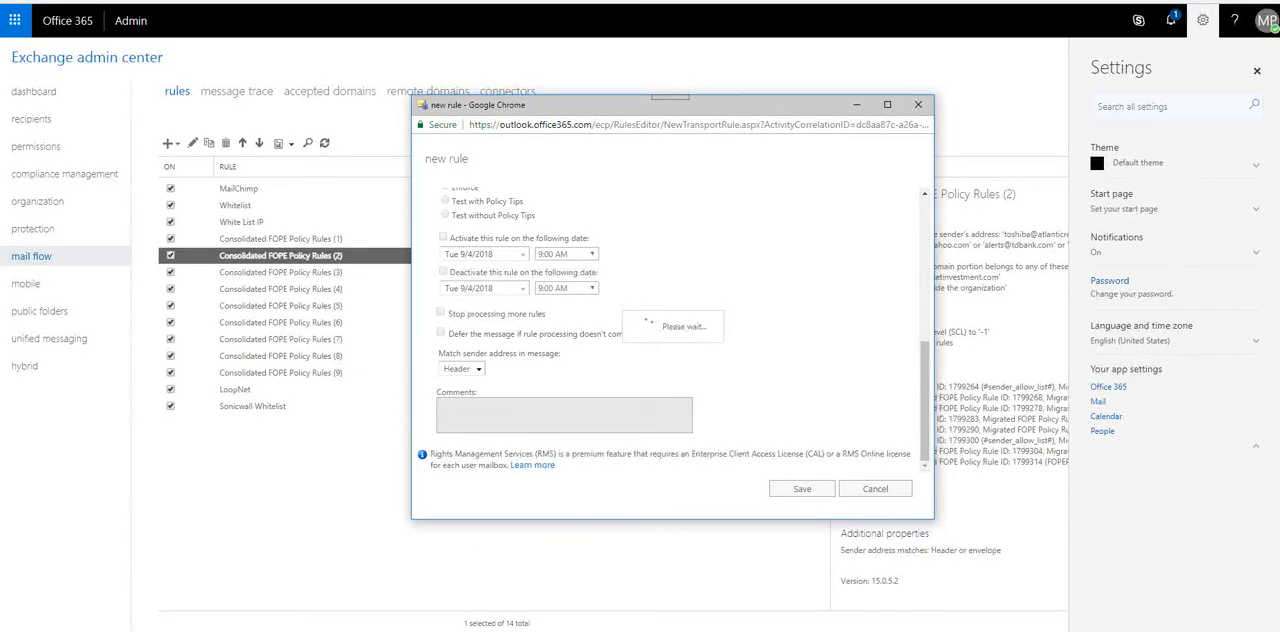
{"action": "left_click", "coordinate": [800, 488]}
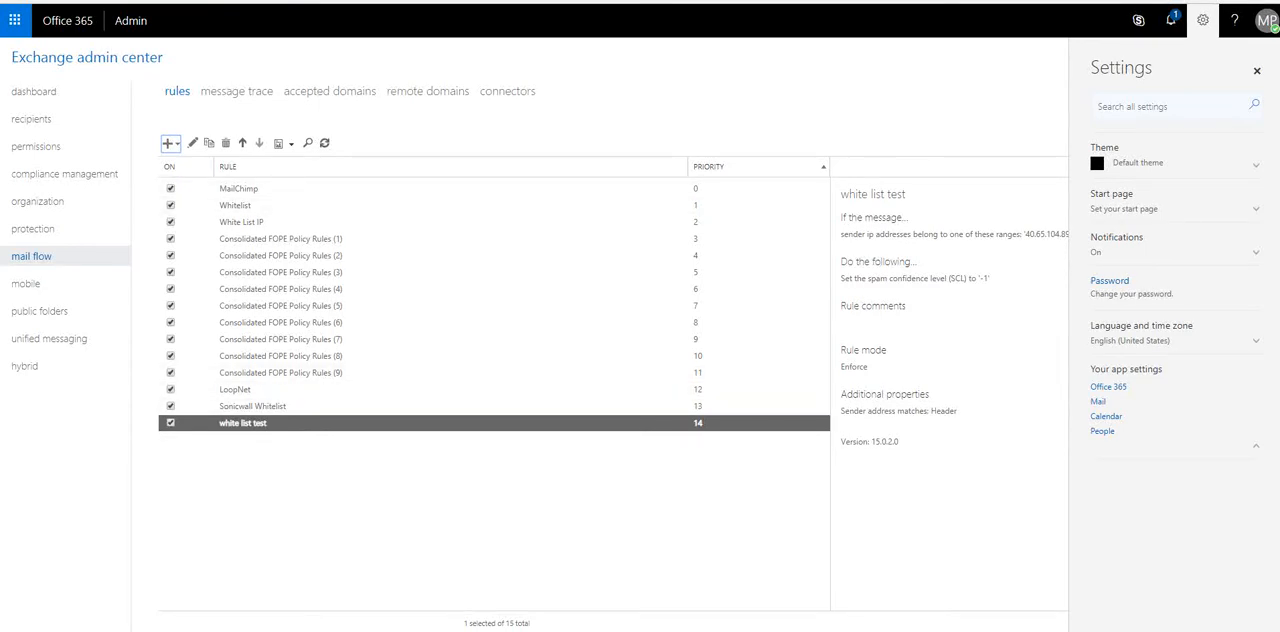
{"action": "mouse_move", "coordinate": [192, 142]}
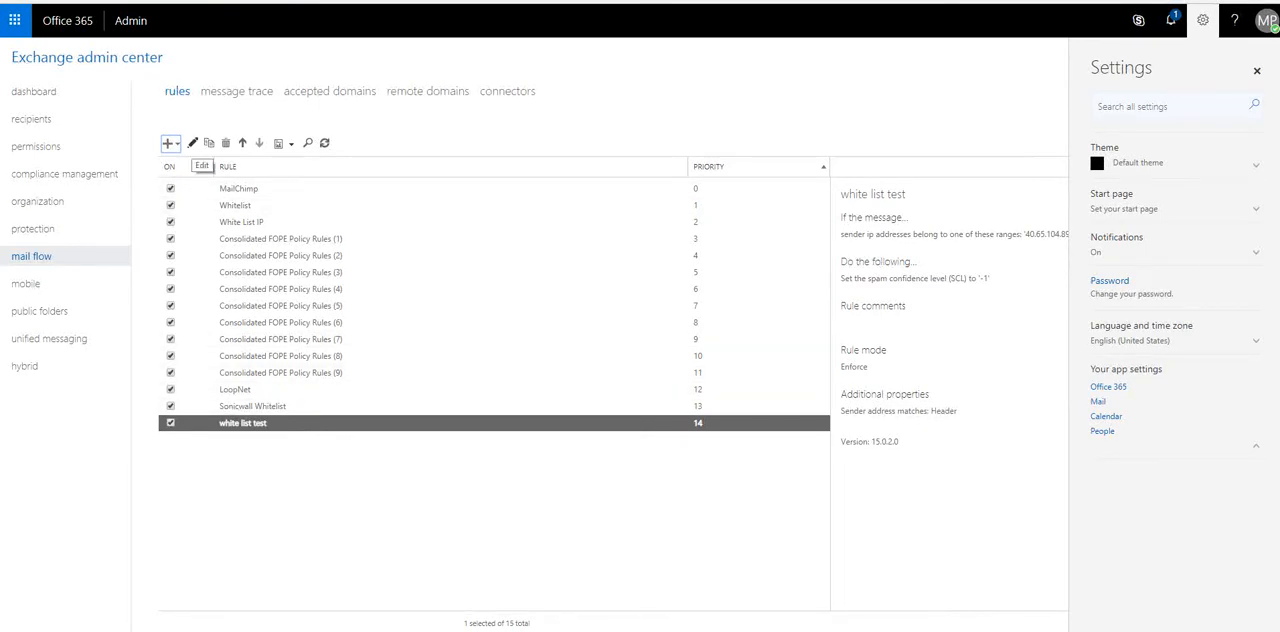
Edit the 'white list test' rule to priority 1 and save the change
{"action": "left_click", "coordinate": [192, 144]}
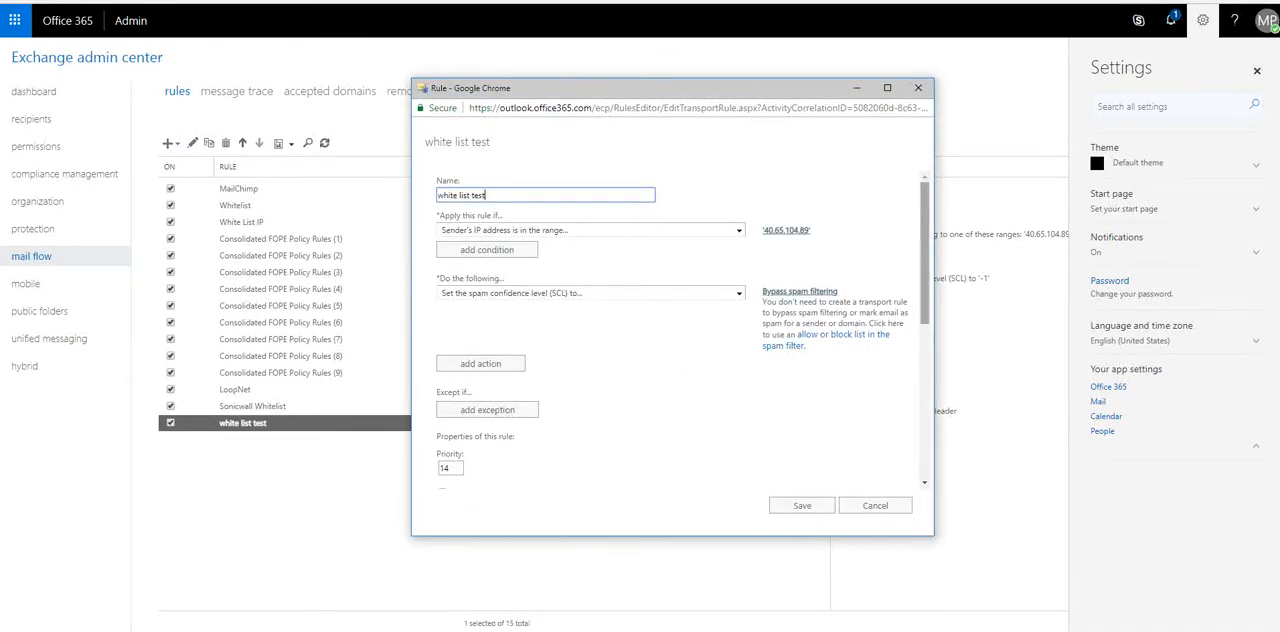
{"action": "scroll", "scroll_direction": "down", "scroll_amount": 3}
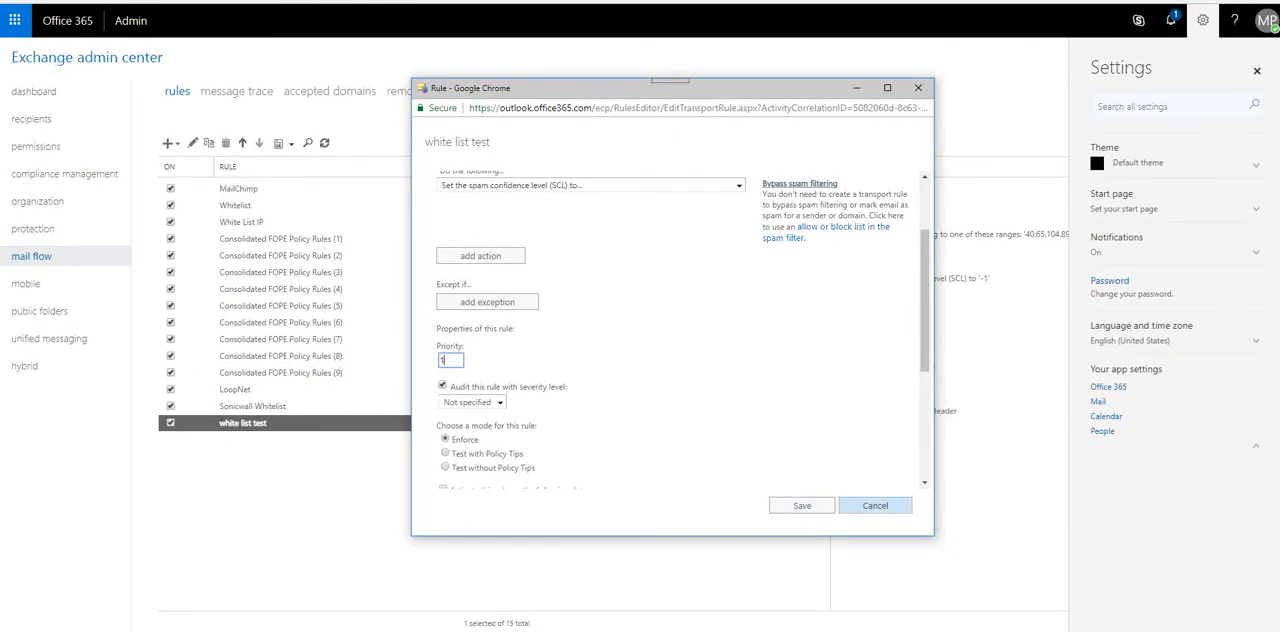
{"action": "left_click", "coordinate": [800, 504]}
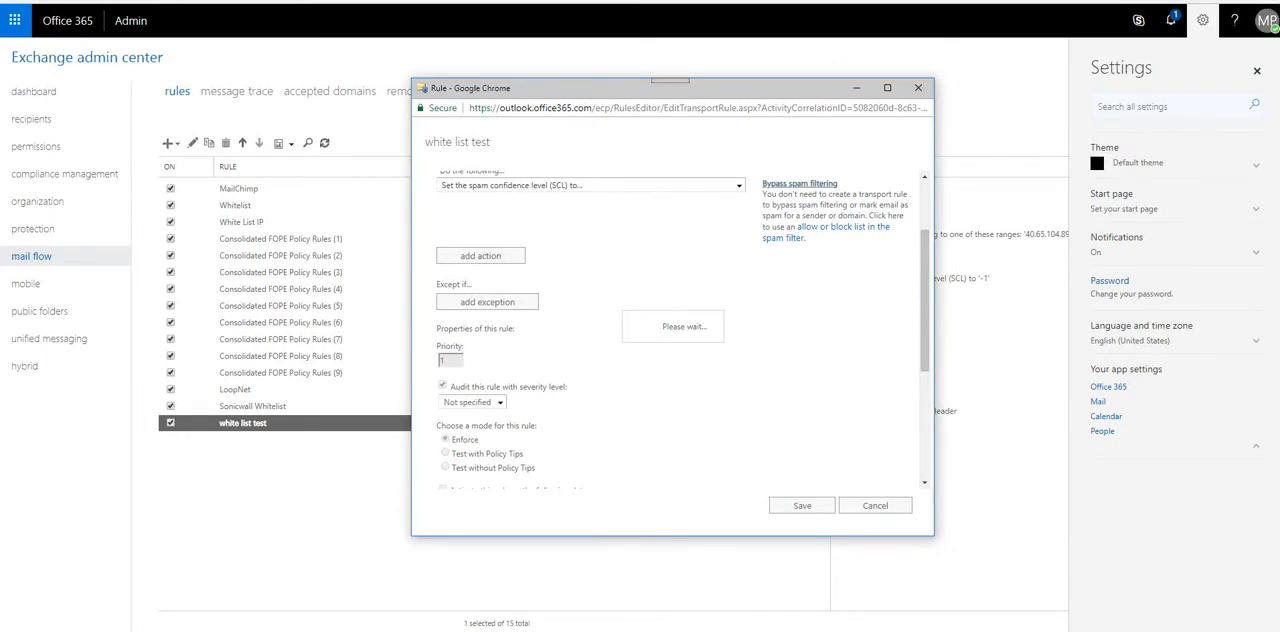
{"action": "left_click", "coordinate": [800, 504]}
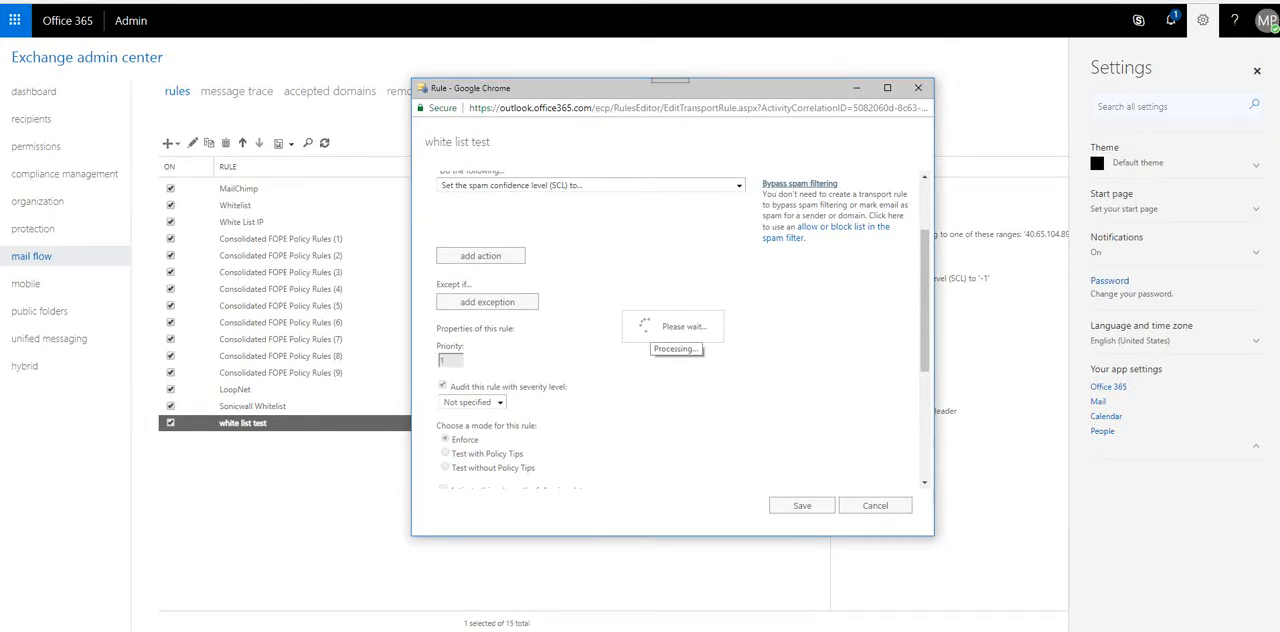